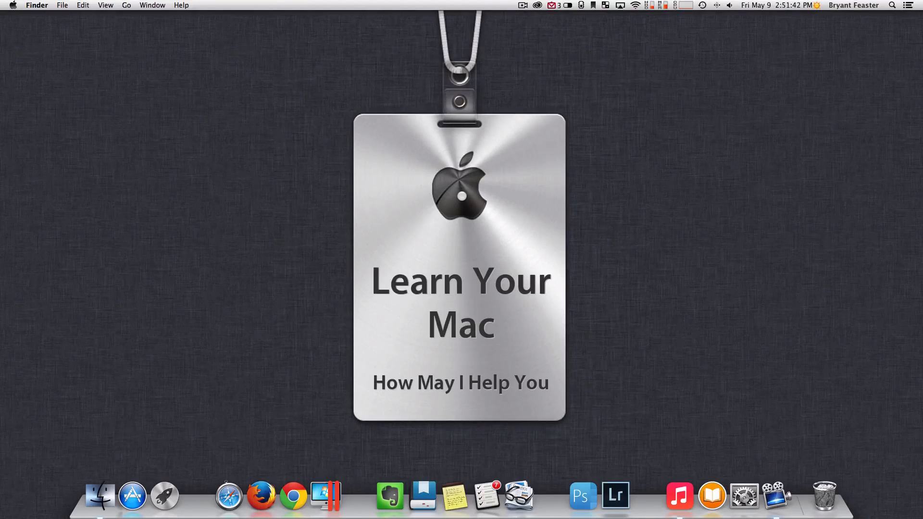
pyautogui.moveTo(714, 414)
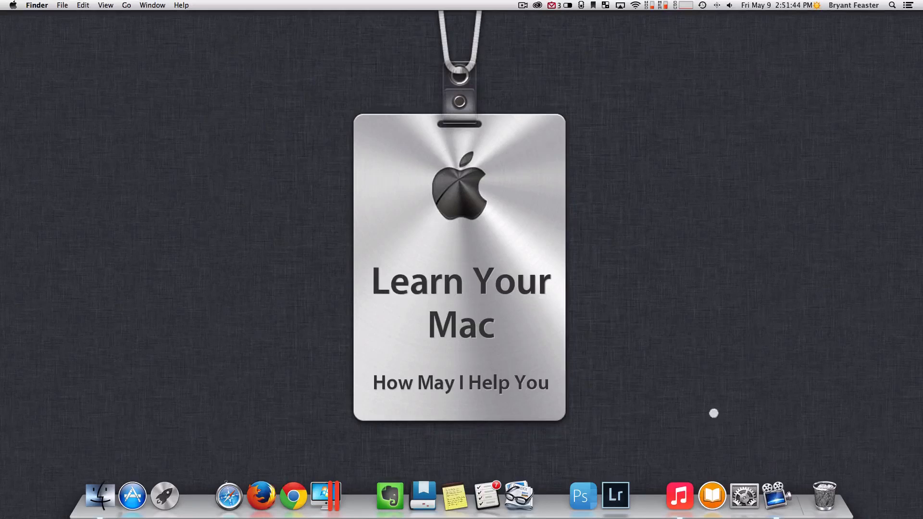
# Launch iTunes from the Dock and lower the playback volume slightly while Sip Mo plays
pyautogui.click(680, 496)
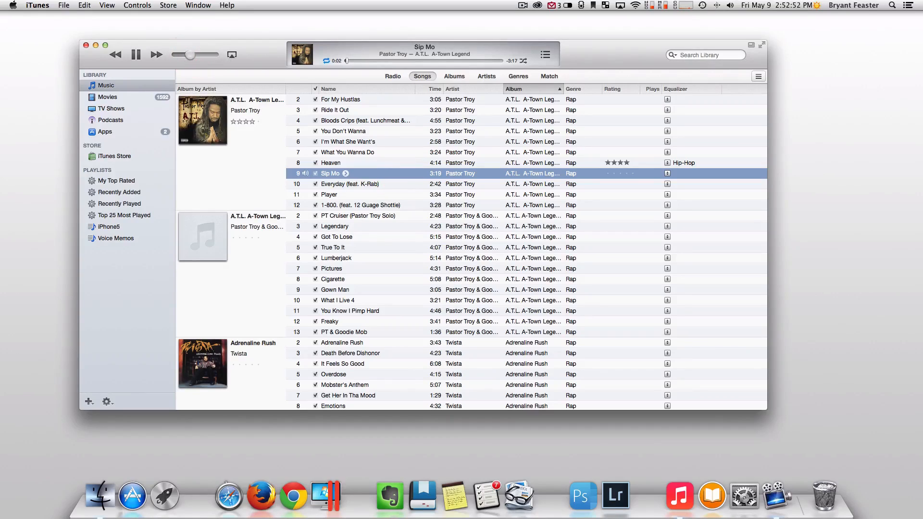
pyautogui.moveTo(190, 54); pyautogui.dragTo(193, 54)
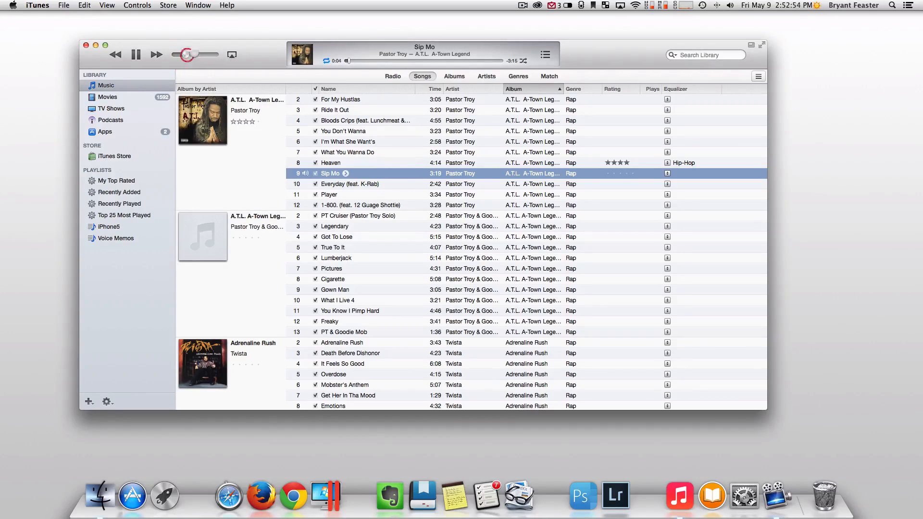
pyautogui.click(103, 132)
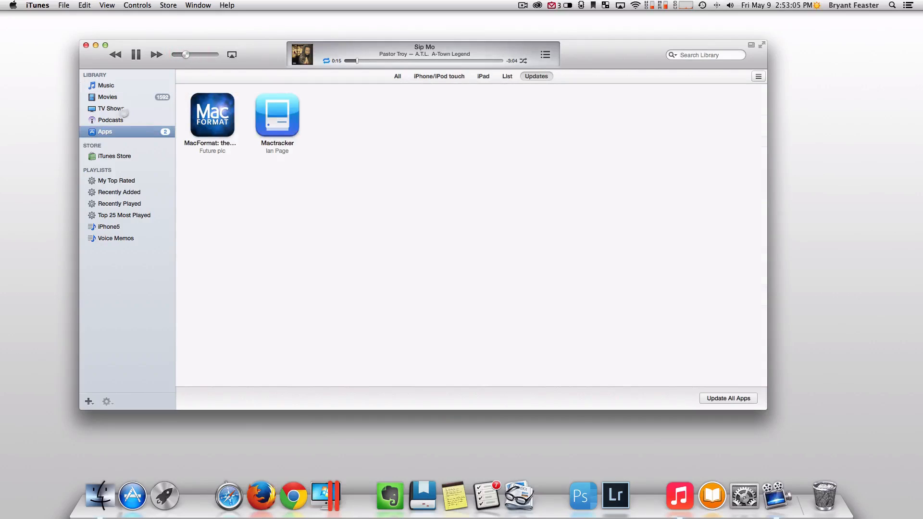
pyautogui.click(110, 108)
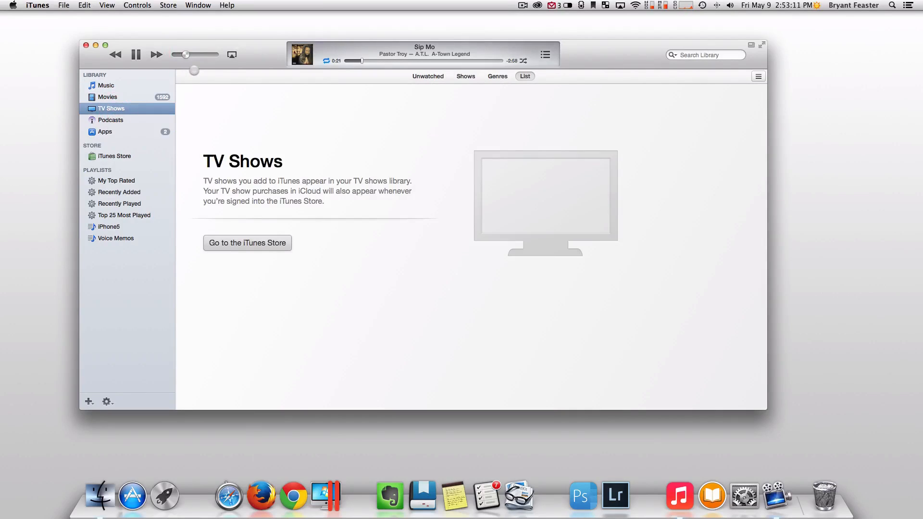
pyautogui.press('cmd+l')
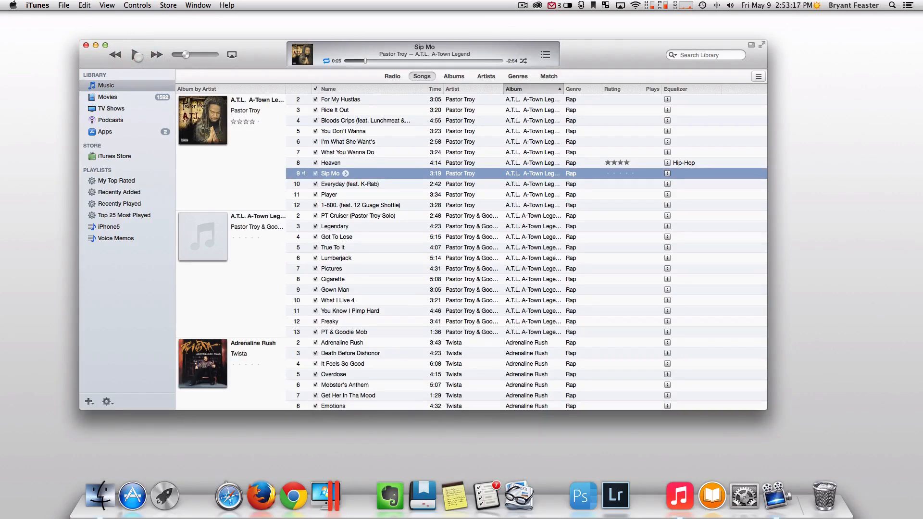
# Pause Sip Mo at 0:25, then show and hide the genre/artist/album column browser with Cmd+B
pyautogui.click(136, 54)
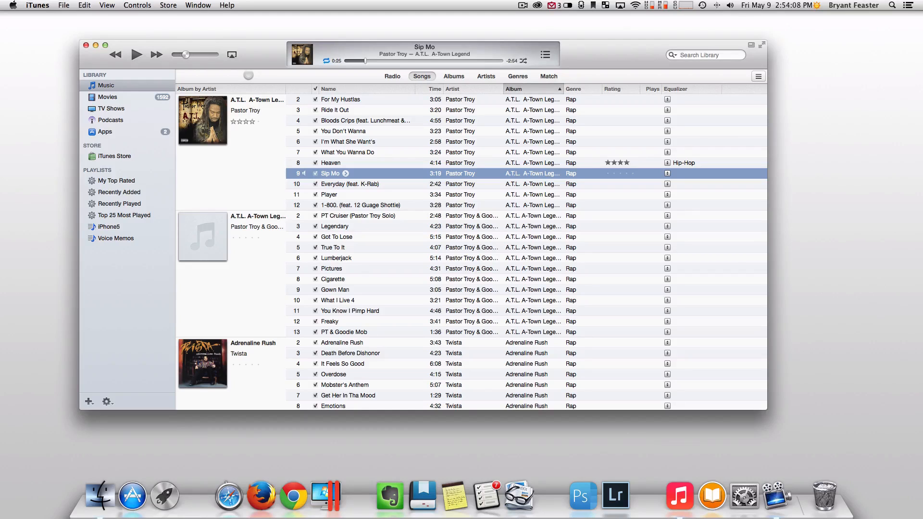
pyautogui.press('cmd')
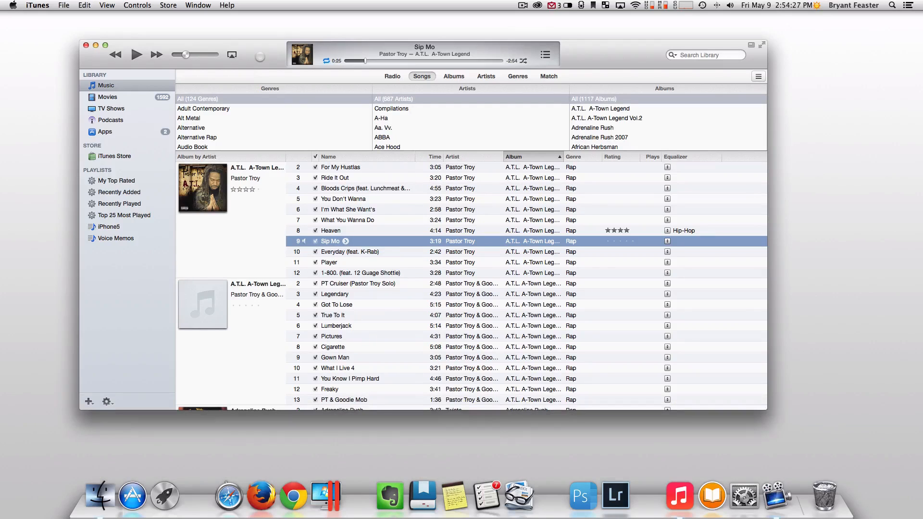
pyautogui.press('cmd+b')
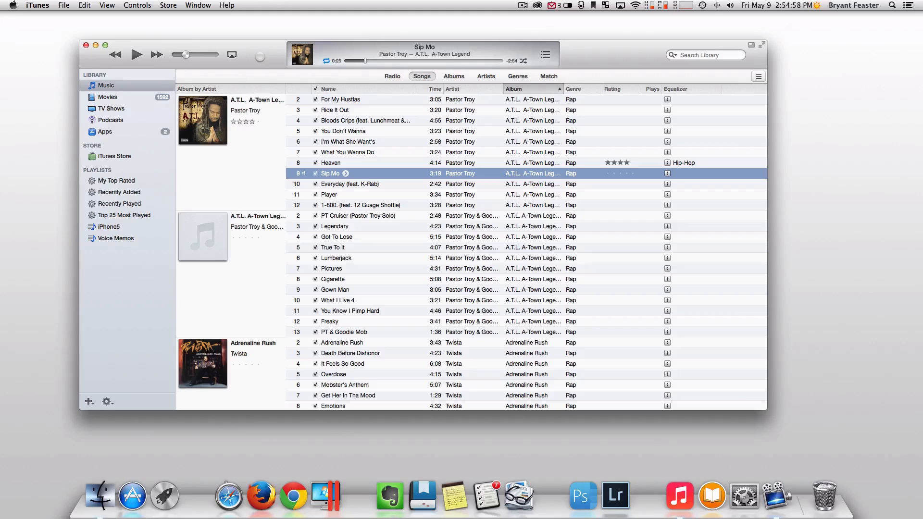
# View the library by album, review the Attitude Adjuster album's info and Options, then close it
pyautogui.click(454, 76)
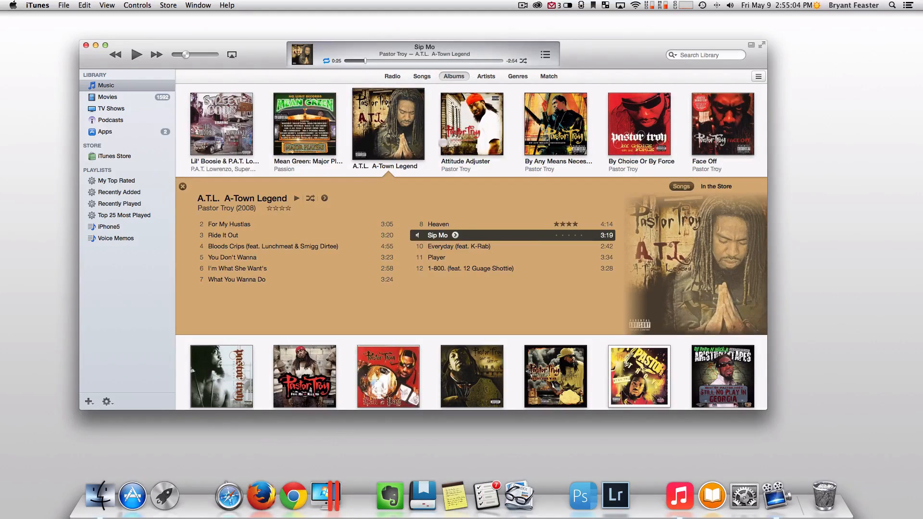
pyautogui.click(471, 124)
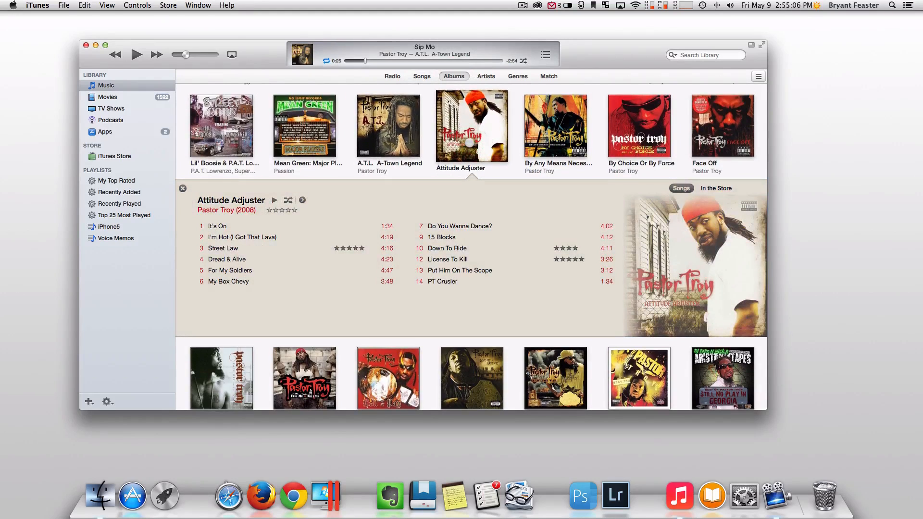
pyautogui.press('cmd+i')
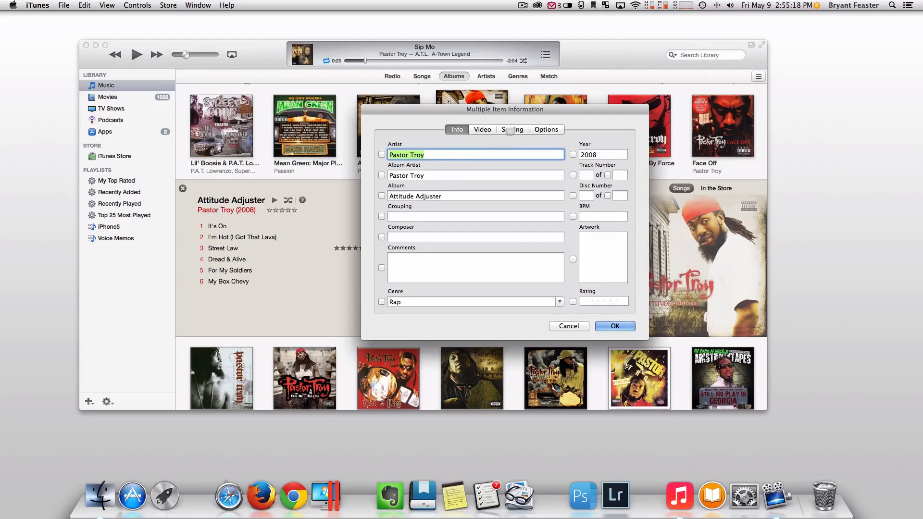
pyautogui.click(546, 129)
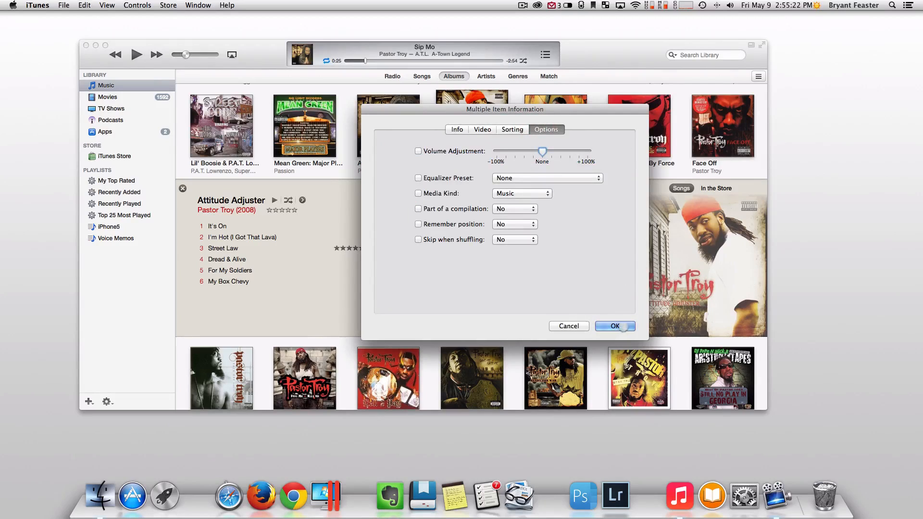
pyautogui.click(615, 326)
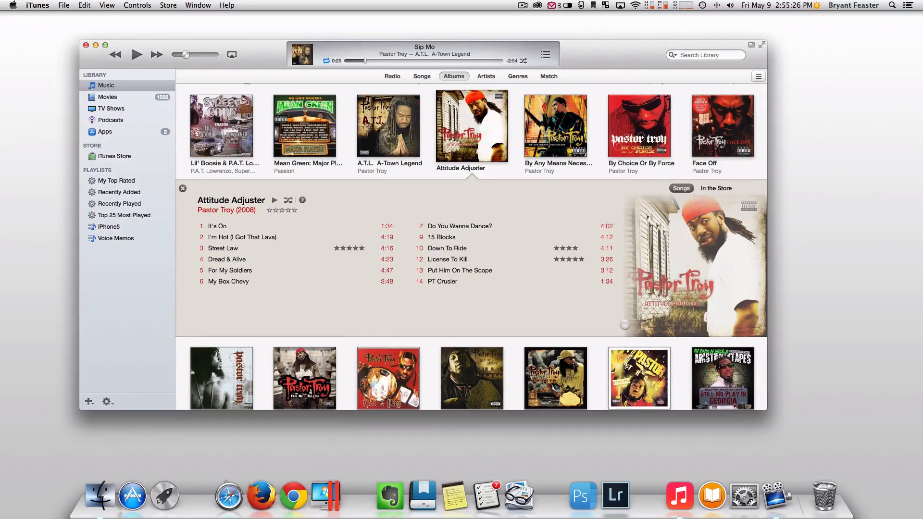
# Back in Songs view, show the info window for It's On and reach its Artwork section
pyautogui.click(423, 76)
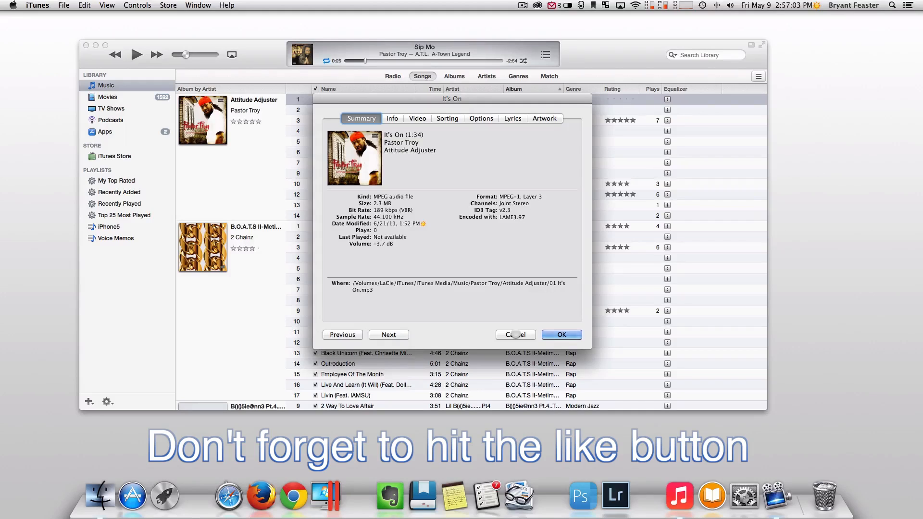
pyautogui.press('cmd+i')
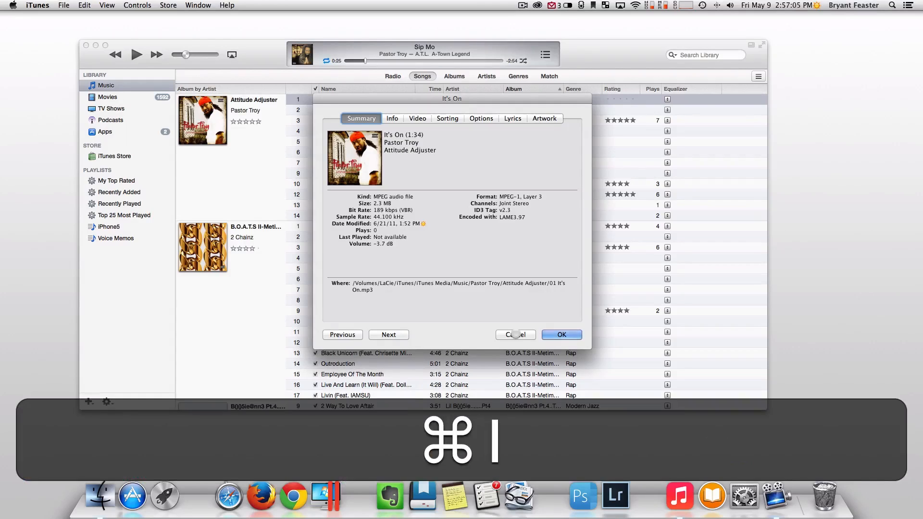
pyautogui.click(392, 118)
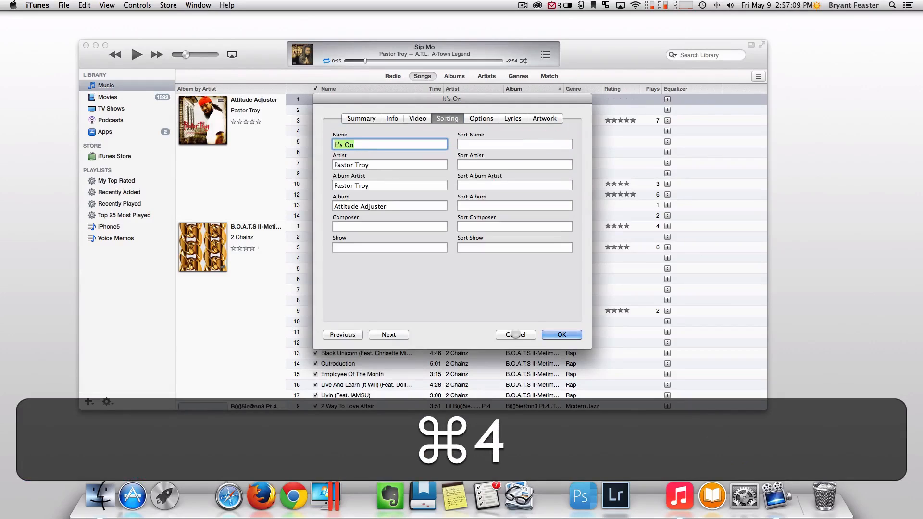
pyautogui.click(481, 118)
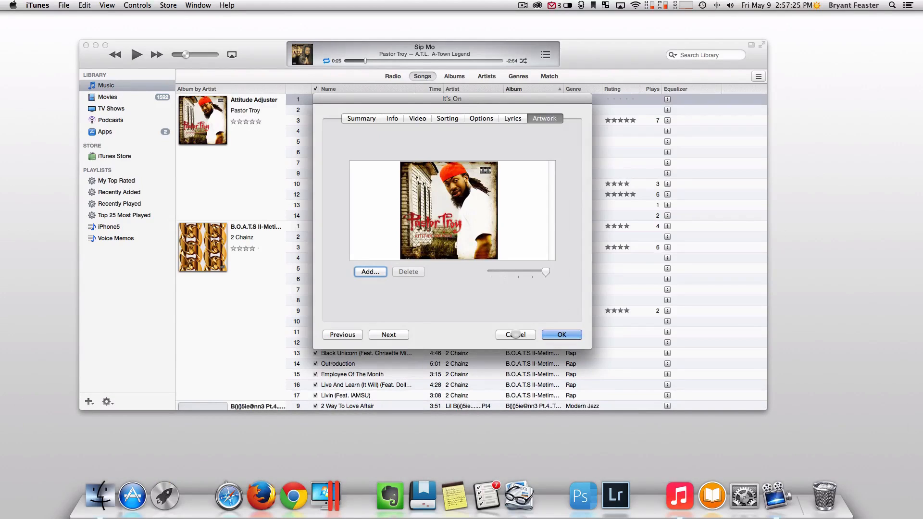
pyautogui.click(561, 335)
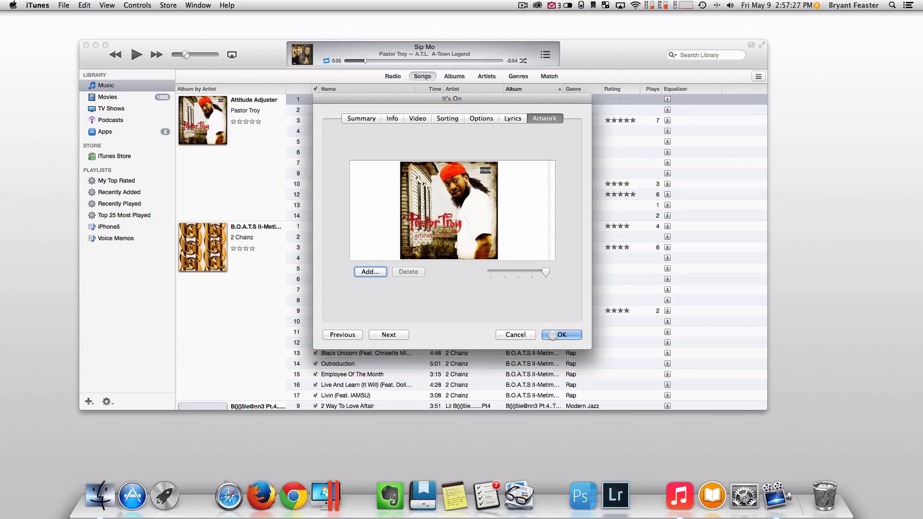
# Reopen track info and step forward through the songs to For My Soldiers, showing its Options
pyautogui.click(562, 335)
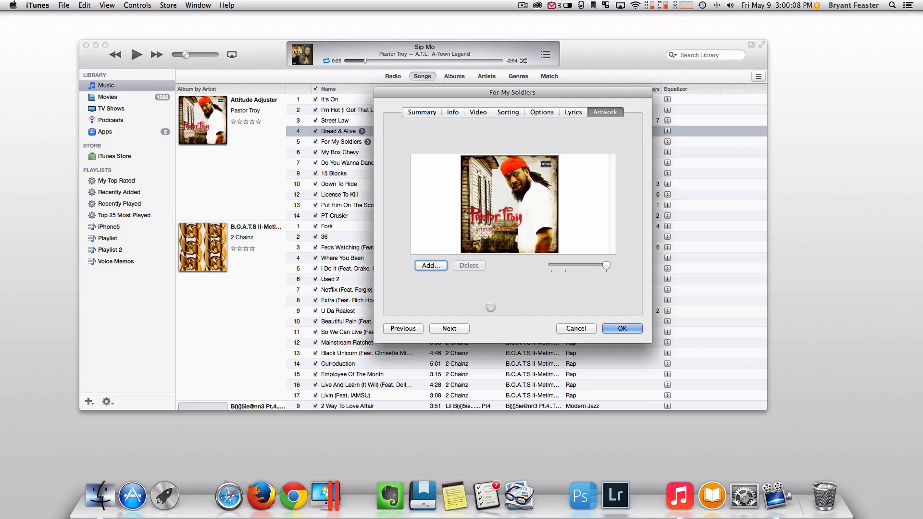
pyautogui.press('cmd')
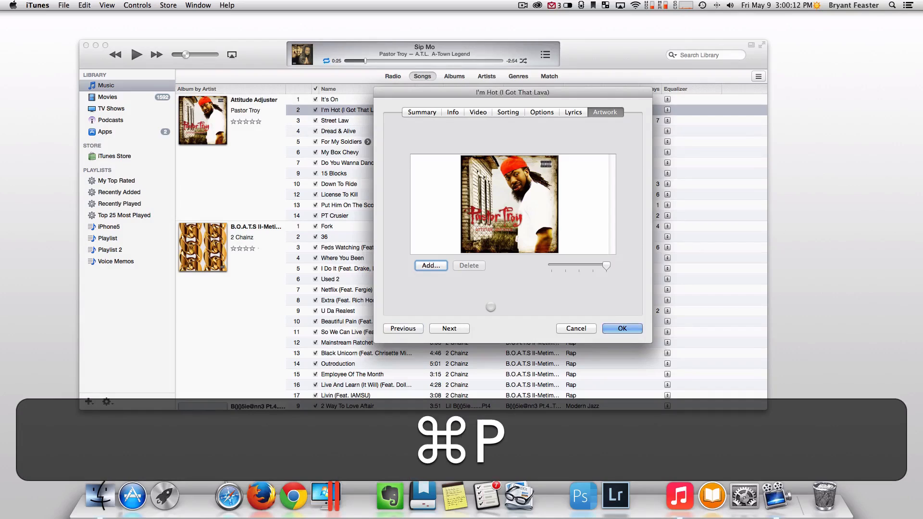
pyautogui.click(403, 329)
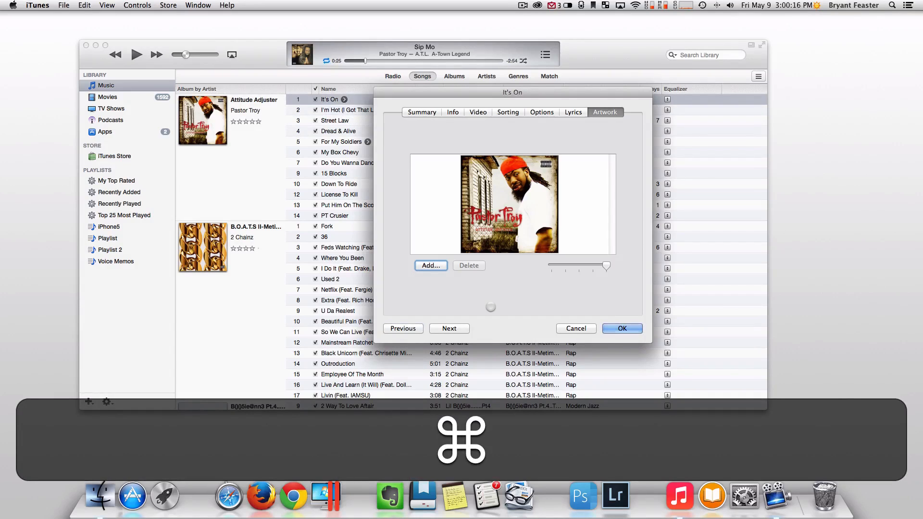
pyautogui.click(449, 329)
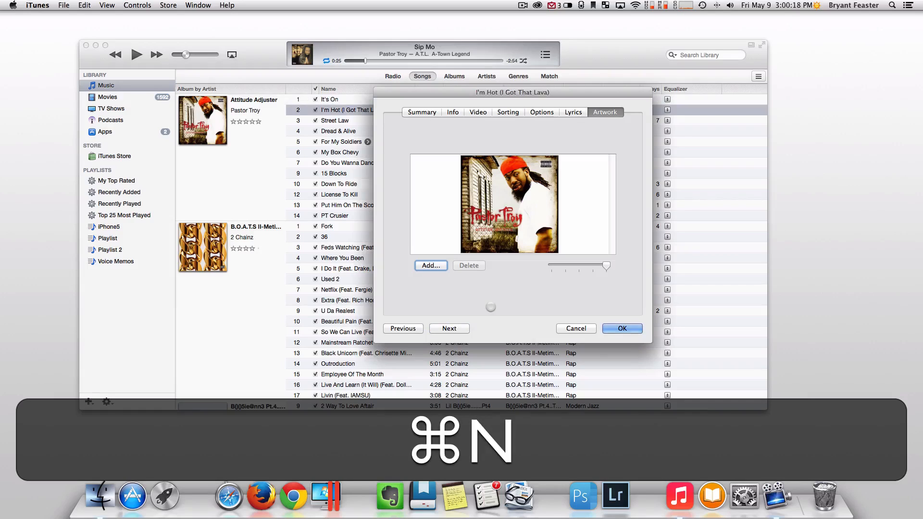
pyautogui.click(449, 329)
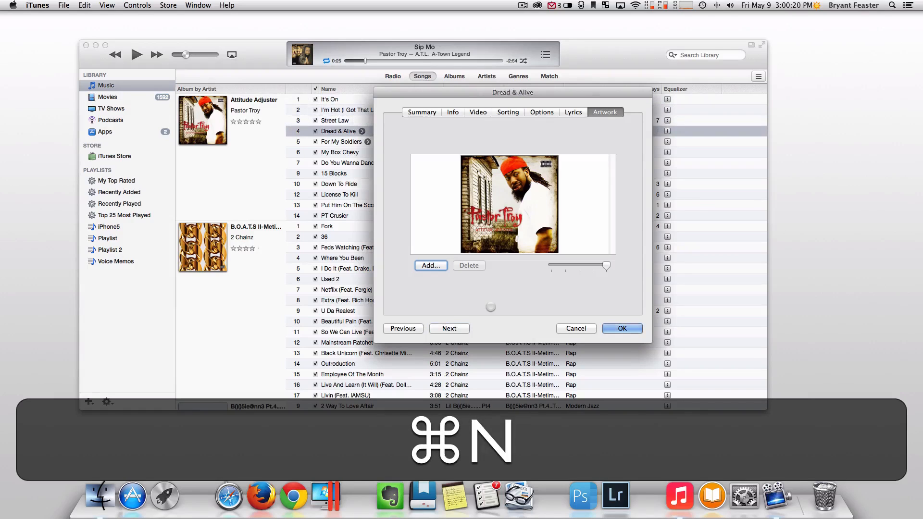
pyautogui.click(449, 329)
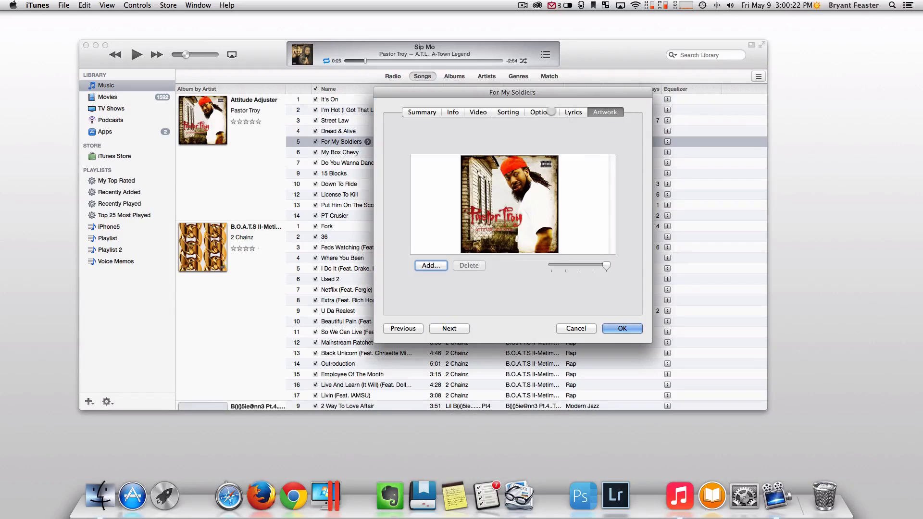
pyautogui.click(540, 111)
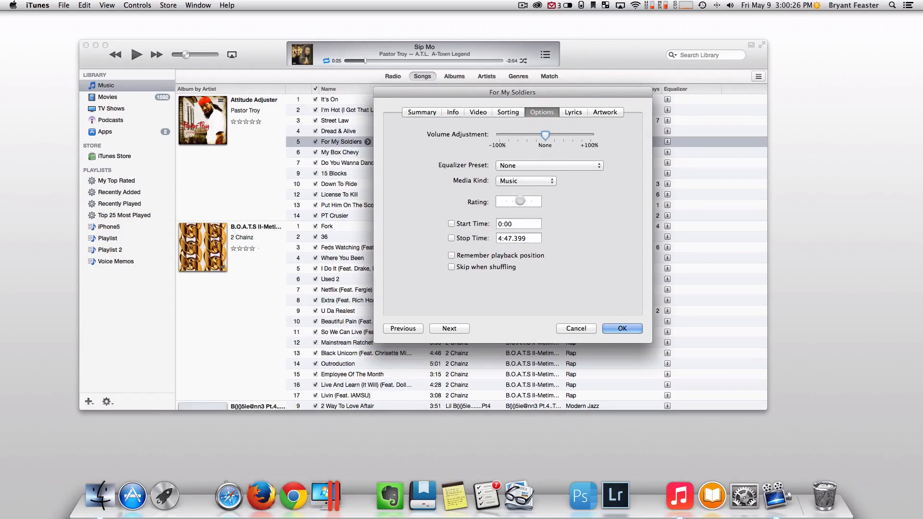
# Rate For My Soldiers four stars, step on through My Box Chevy to Do You Wanna Dance? and rate it
pyautogui.click(527, 202)
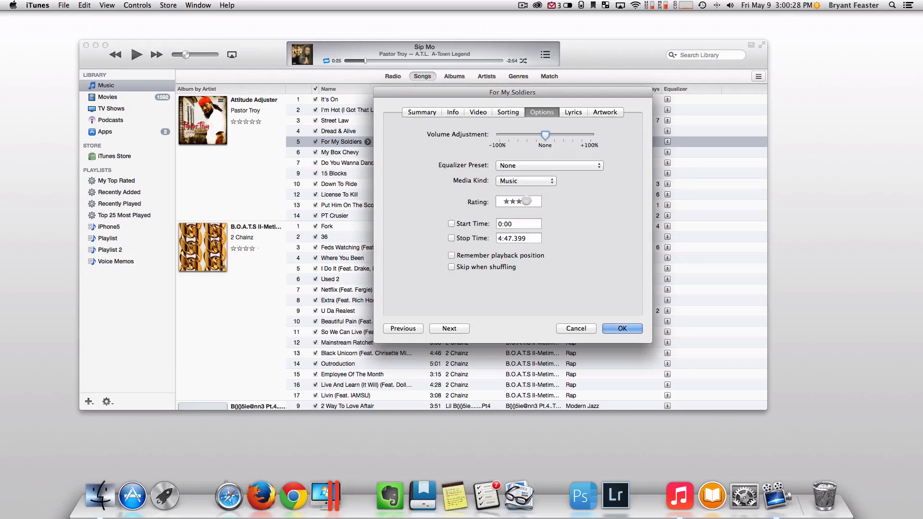
pyautogui.click(529, 202)
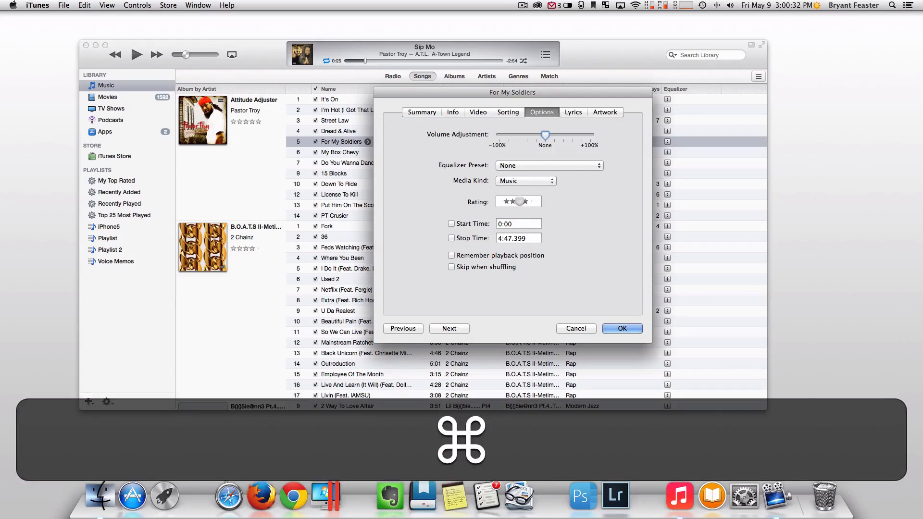
pyautogui.click(449, 329)
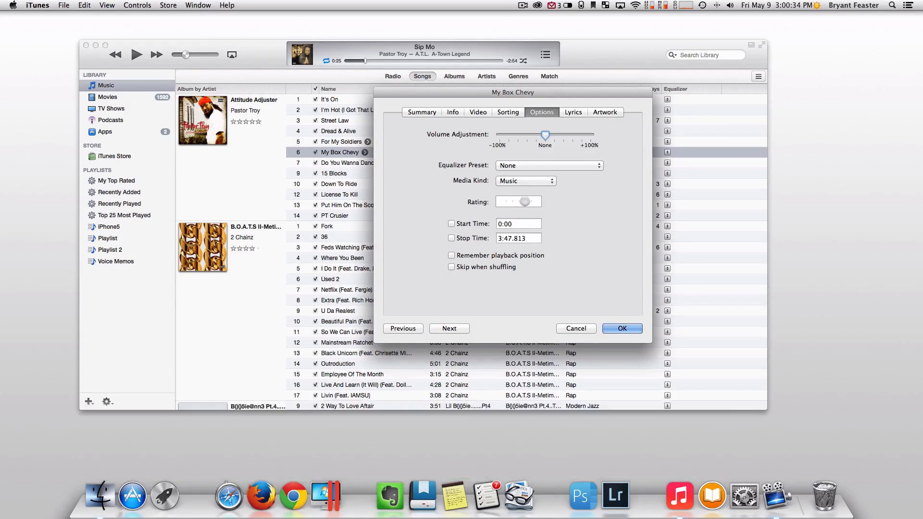
pyautogui.click(449, 329)
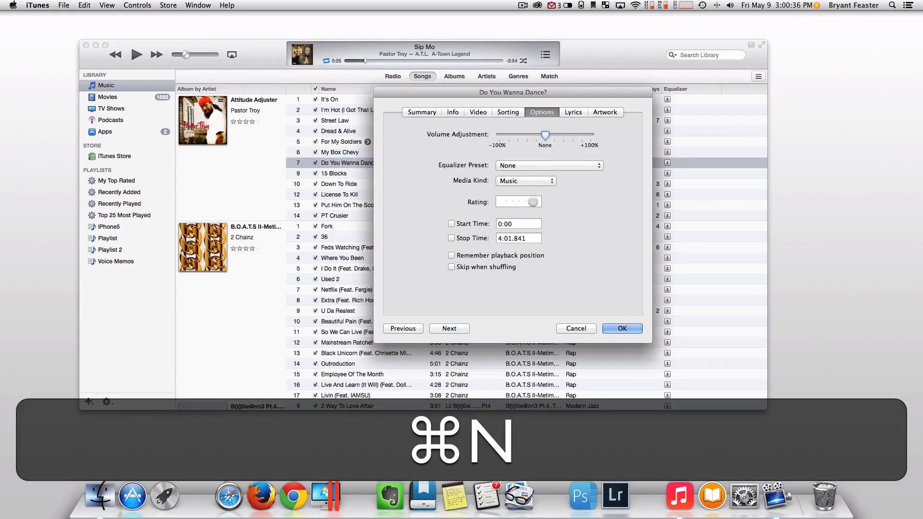
pyautogui.click(527, 202)
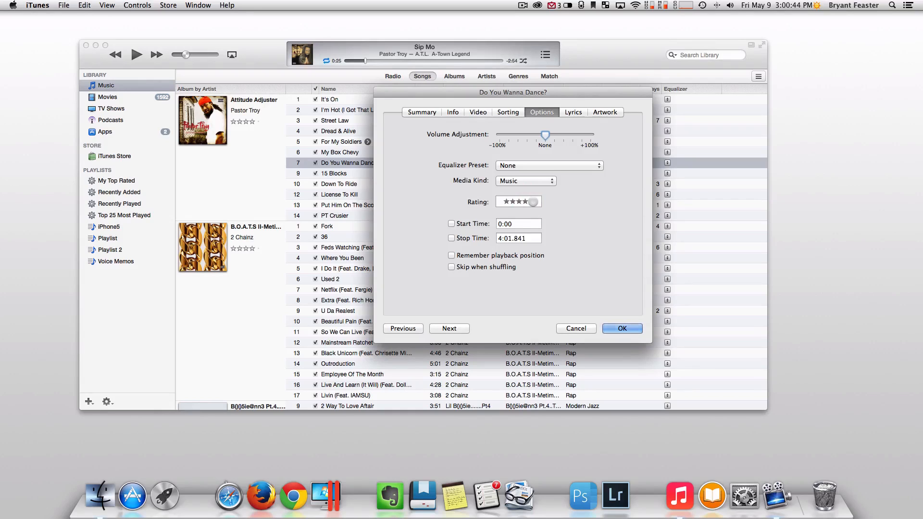
pyautogui.click(532, 201)
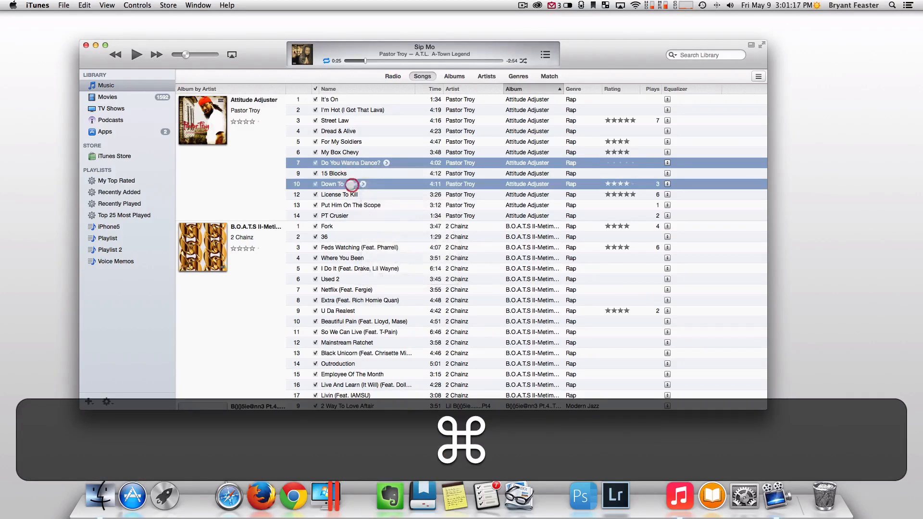
# Select fourteen songs from the Pastor Troy and 2 Chainz albums together in the song list
pyautogui.click(338, 194)
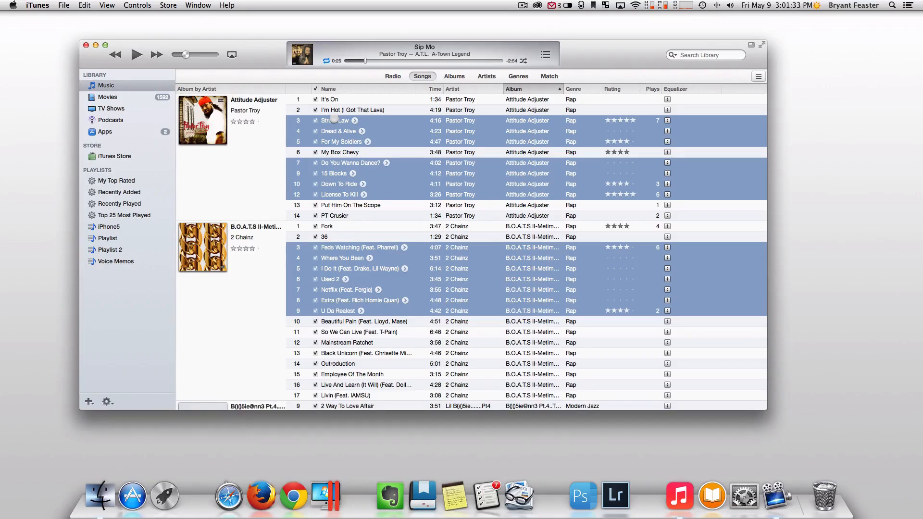
# Create Playlist 3 from the 14 selected songs with Shift+Cmd+N, keeping the default name
pyautogui.press('Shift+Cmd+N')
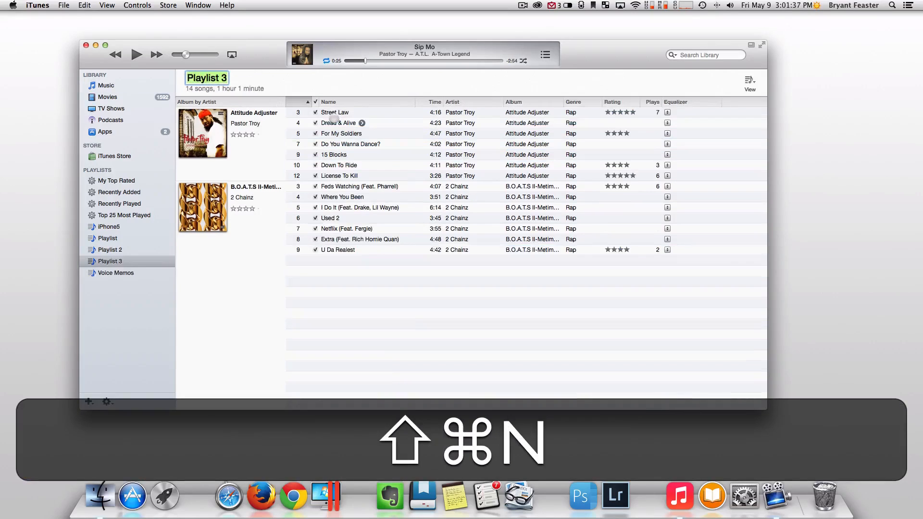
pyautogui.press('shift+cmd+n')
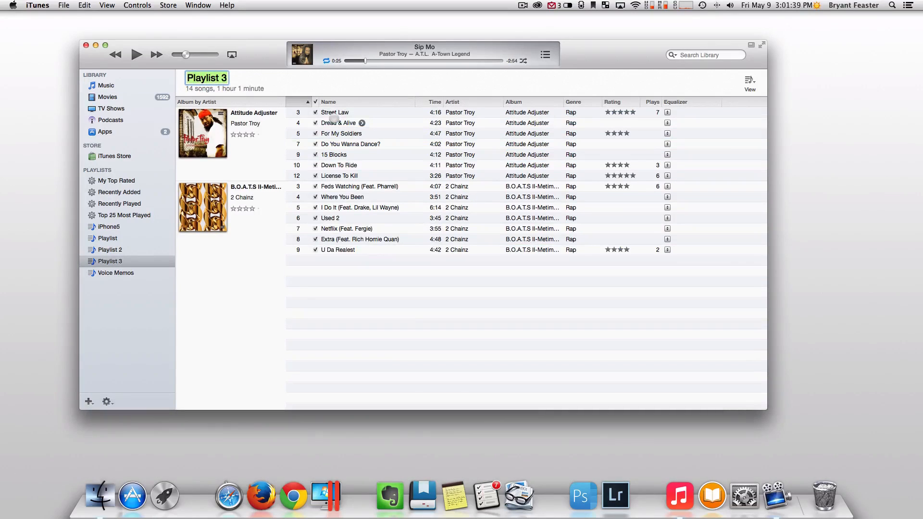
pyautogui.moveTo(109, 263)
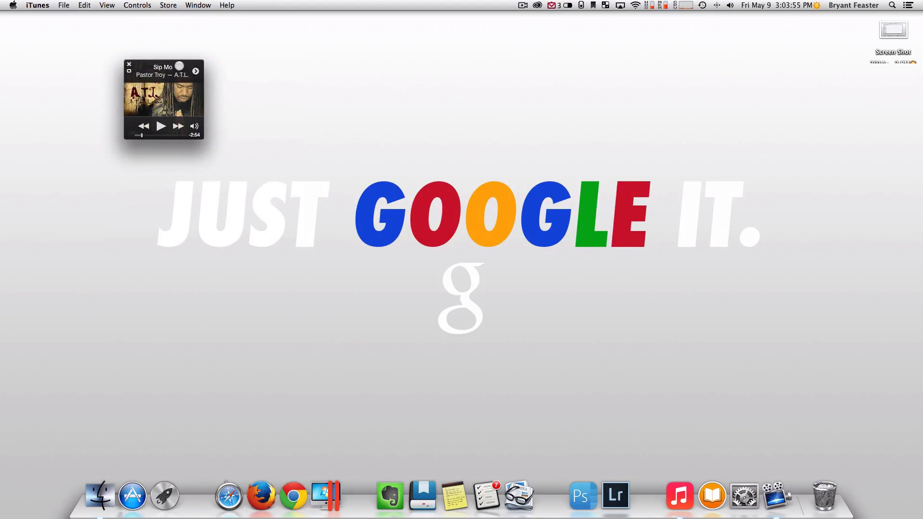
# Move the MiniPlayer to the desktop corner and show its album artwork
pyautogui.moveTo(164, 100); pyautogui.dragTo(41, 52)
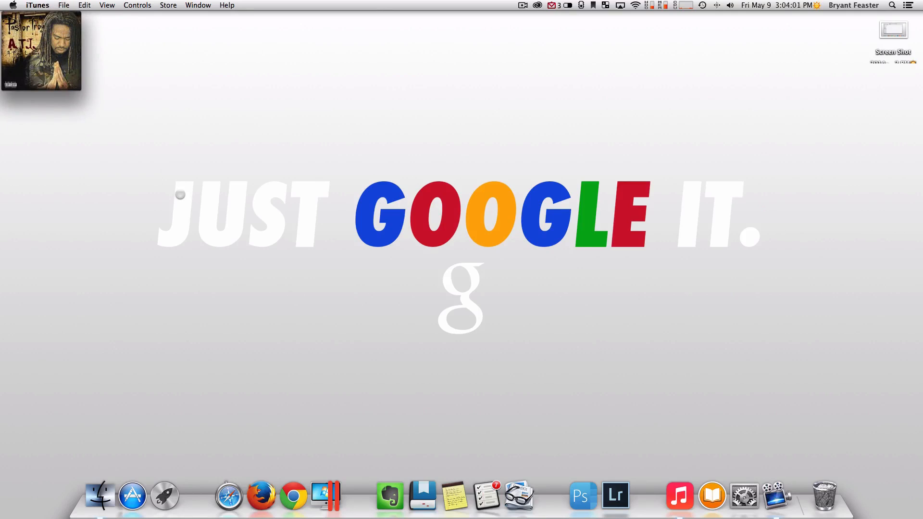
pyautogui.click(678, 496)
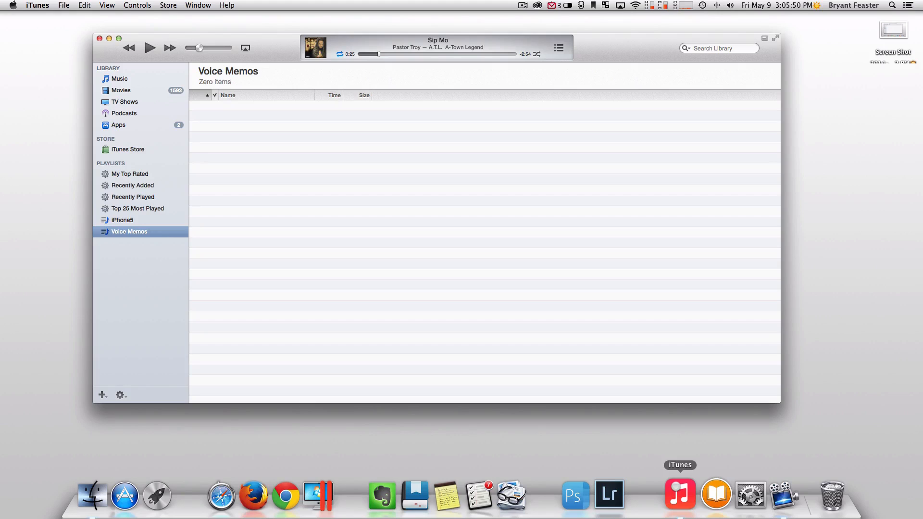
# Toggle the visualizer on and off with Cmd+T, then quit iTunes with Cmd+Q
pyautogui.press('cmd+t')
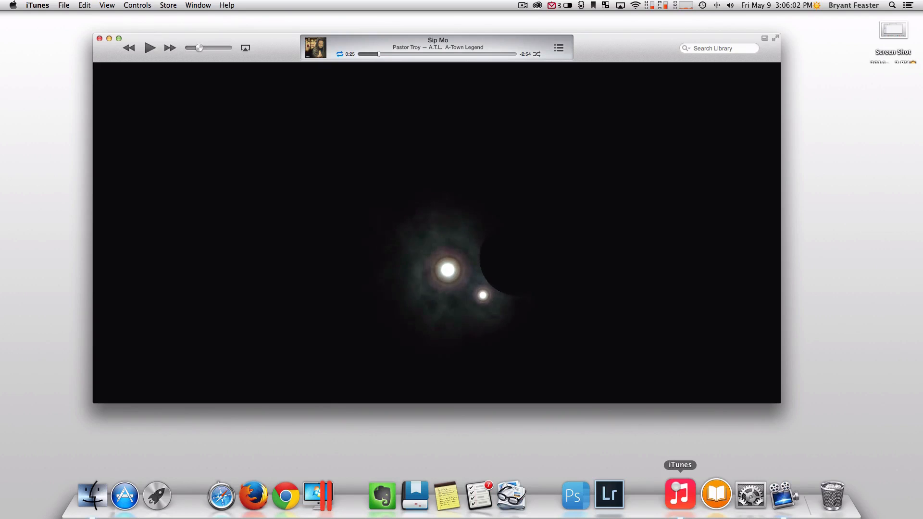
pyautogui.press('cmd+t')
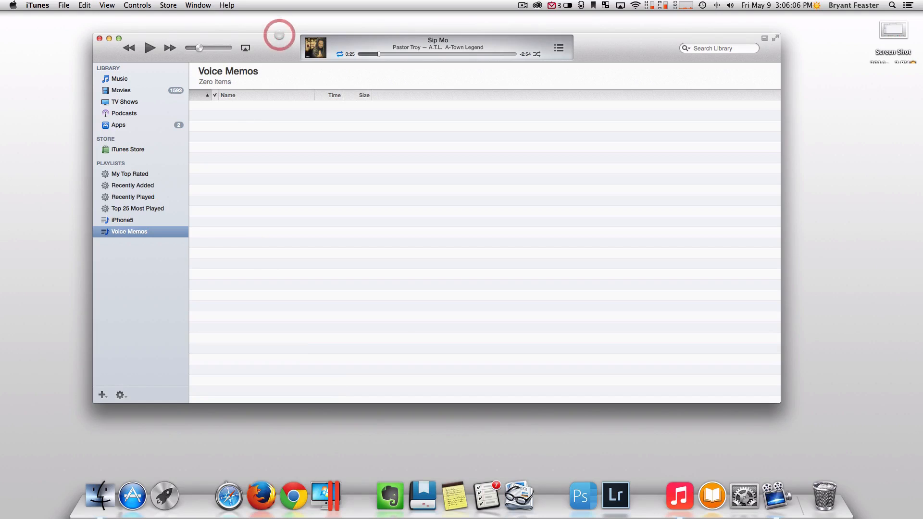
pyautogui.press('cmd+q')
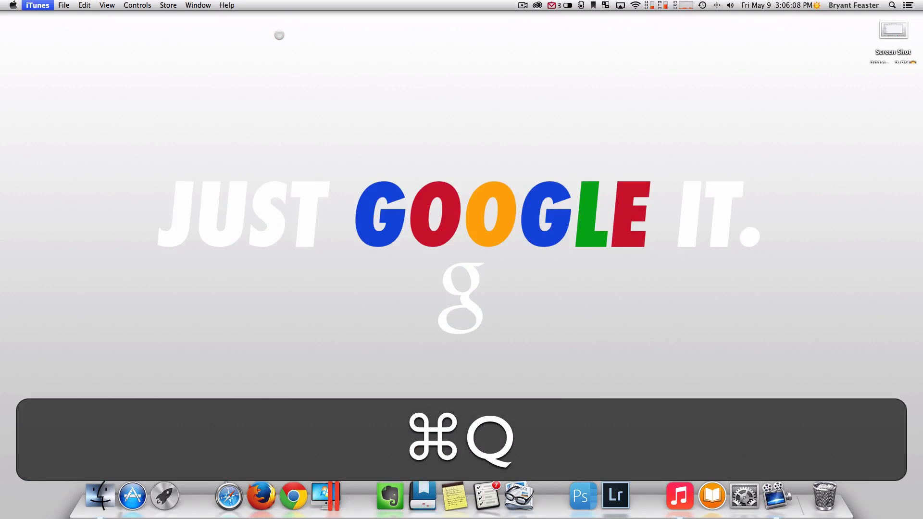
pyautogui.press('cmd+q')
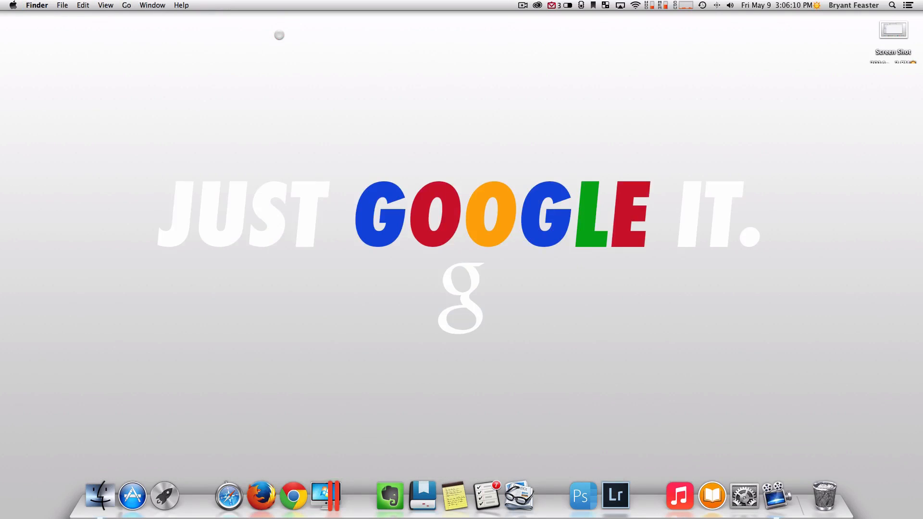